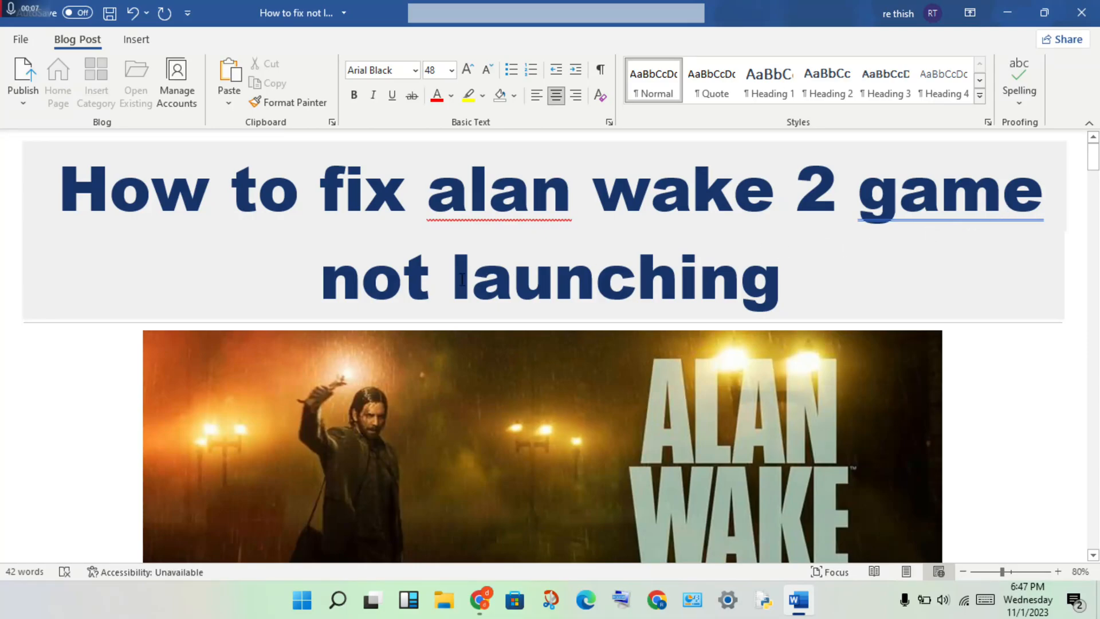
- Scroll past the title to the Alan Wake II cover image and Solution heading
scroll("down", 3)
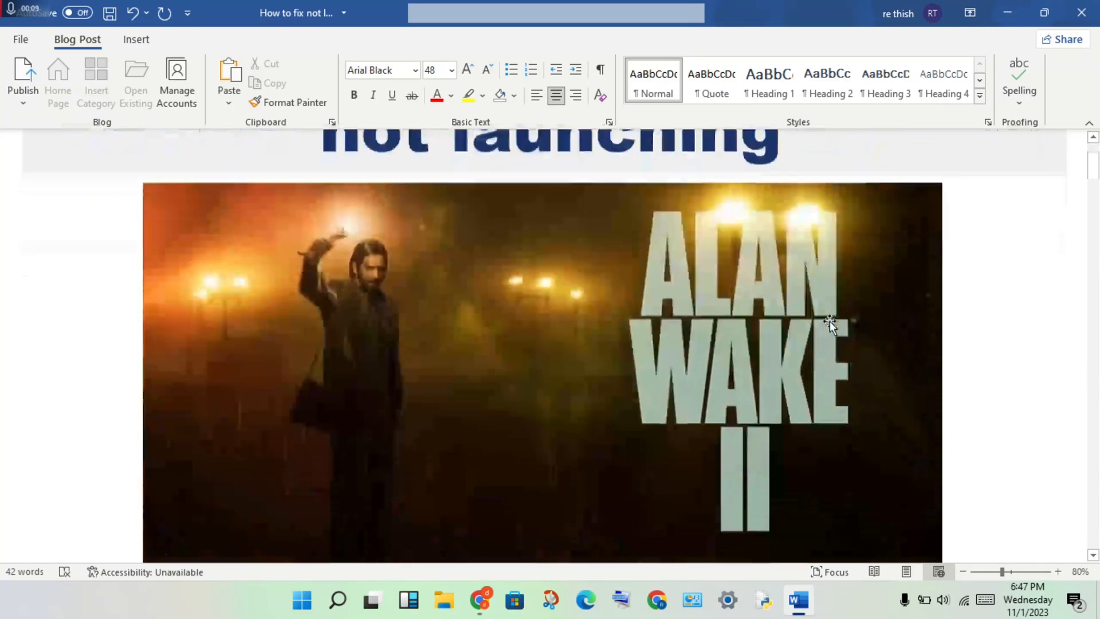
scroll("down", 3)
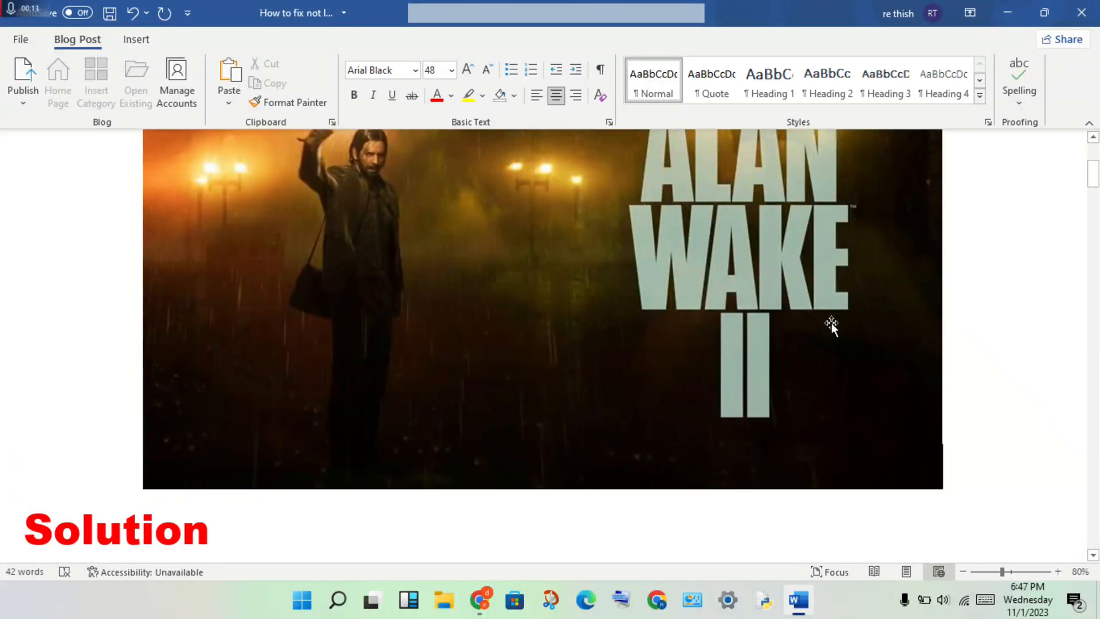
- Scroll to fixes 1 and 2: restart the PC and check minimum requirements with specs
scroll("down", 3)
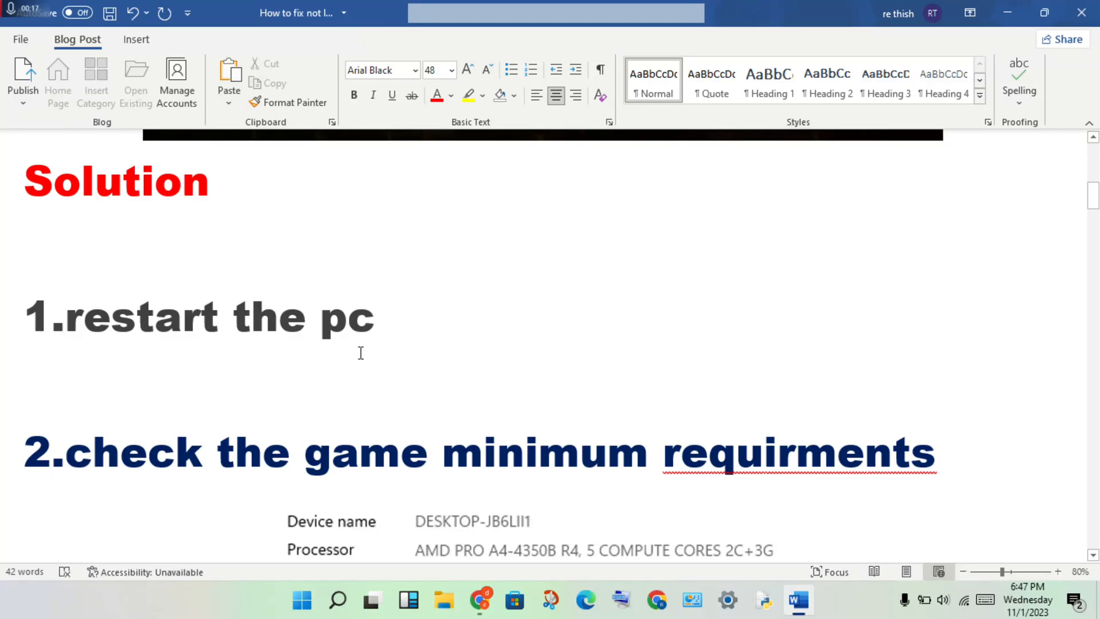
mouse_move(205, 474)
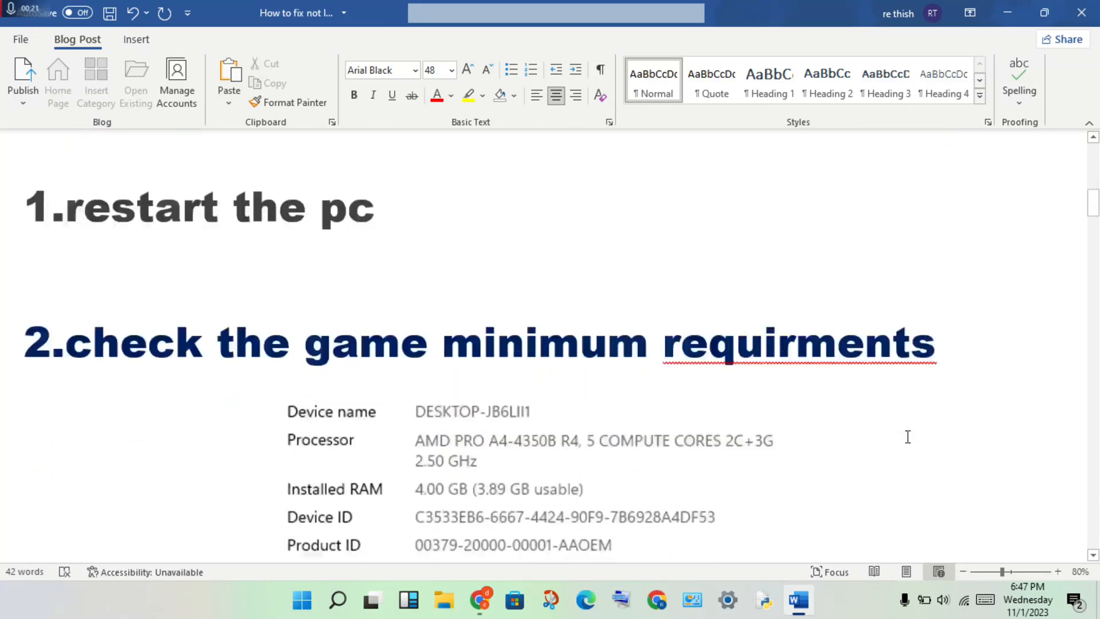
scroll("down", 3)
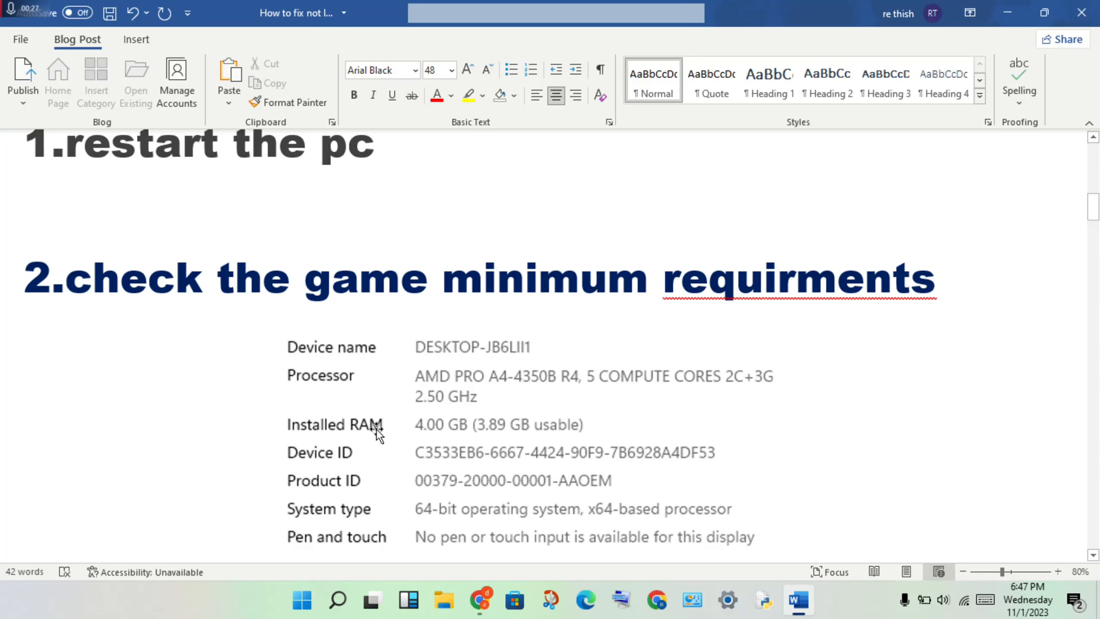
mouse_move(456, 469)
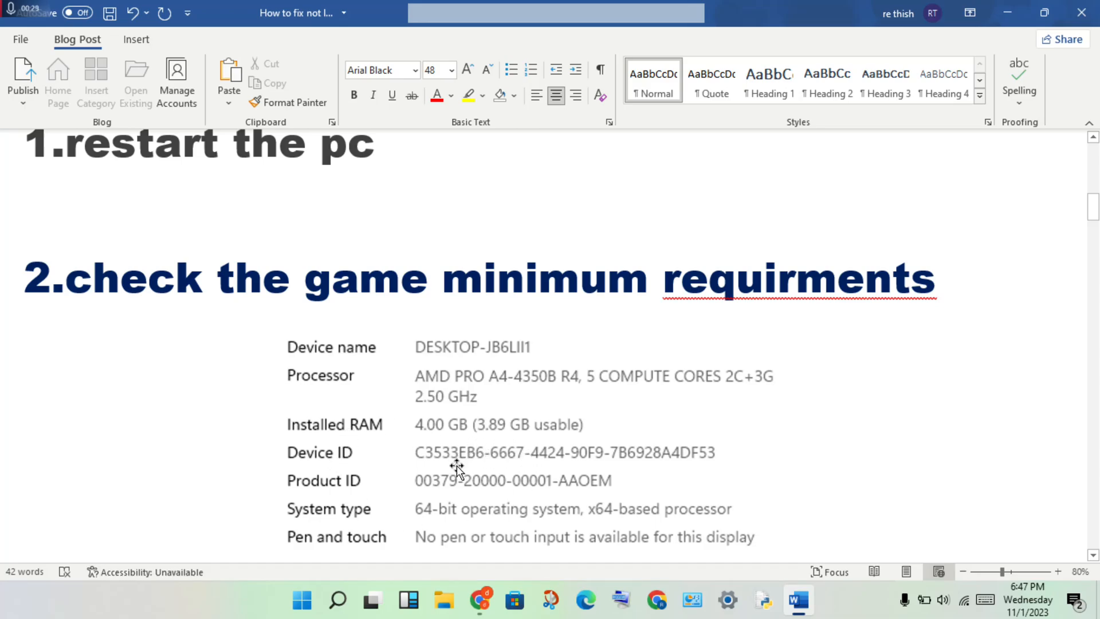
mouse_move(365, 440)
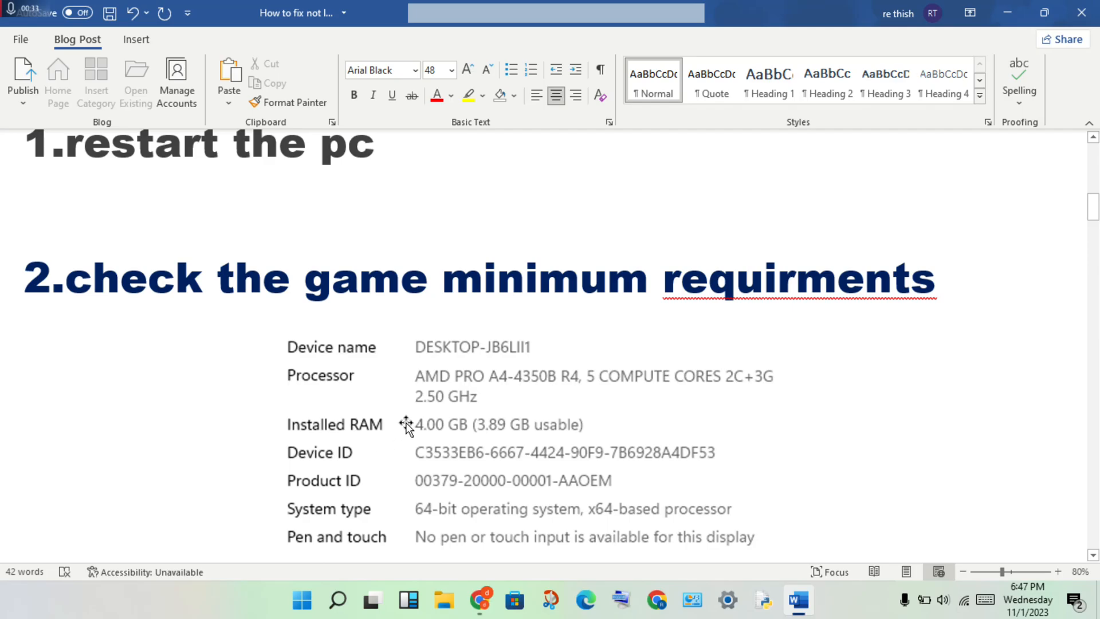
mouse_move(409, 426)
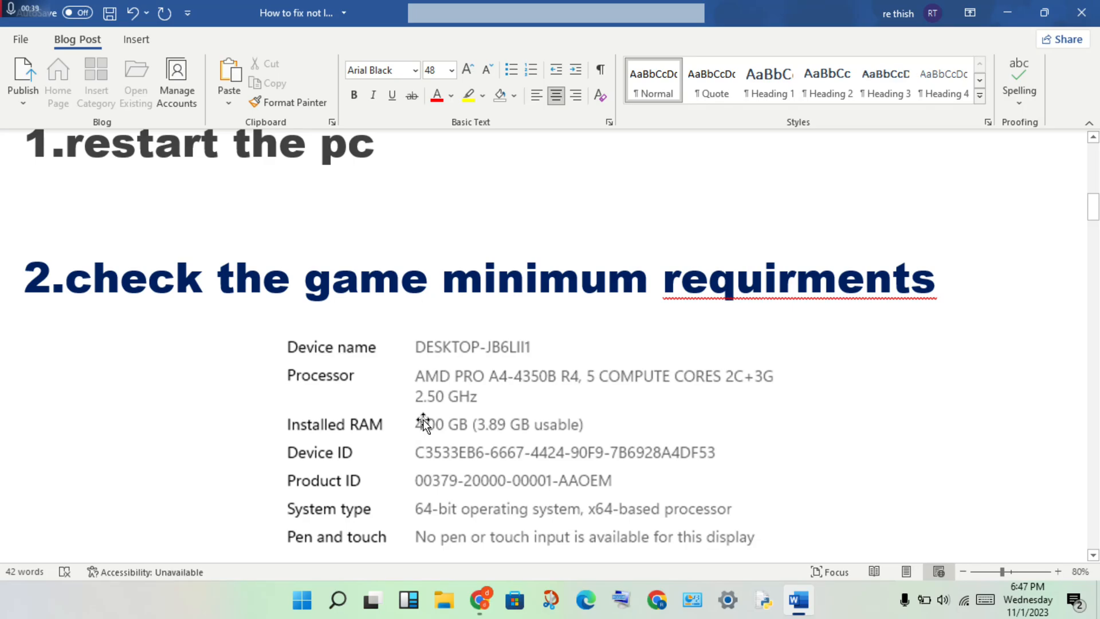
- Scroll through fix 3's Windows Security screenshots to the Exclusions section and fix 4
scroll("down", 3)
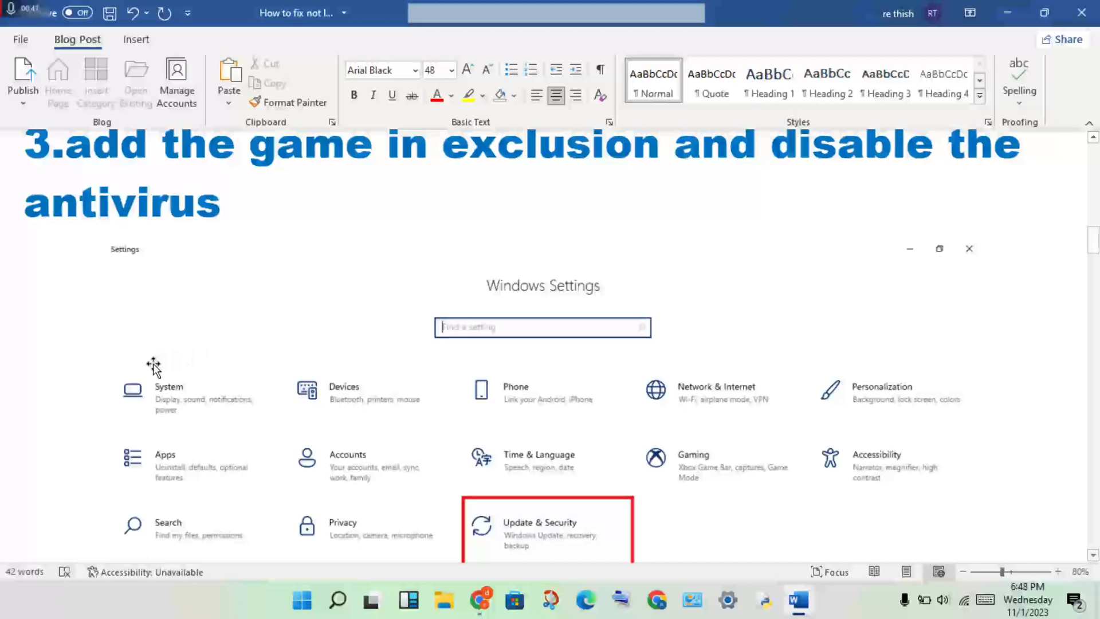
mouse_move(596, 534)
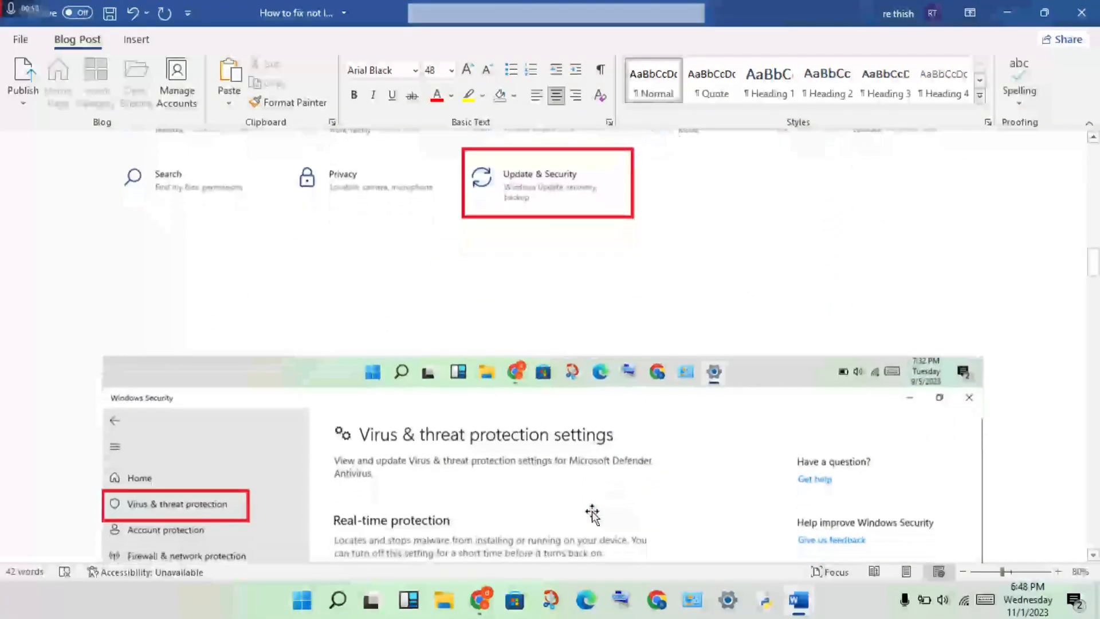
left_click(358, 475)
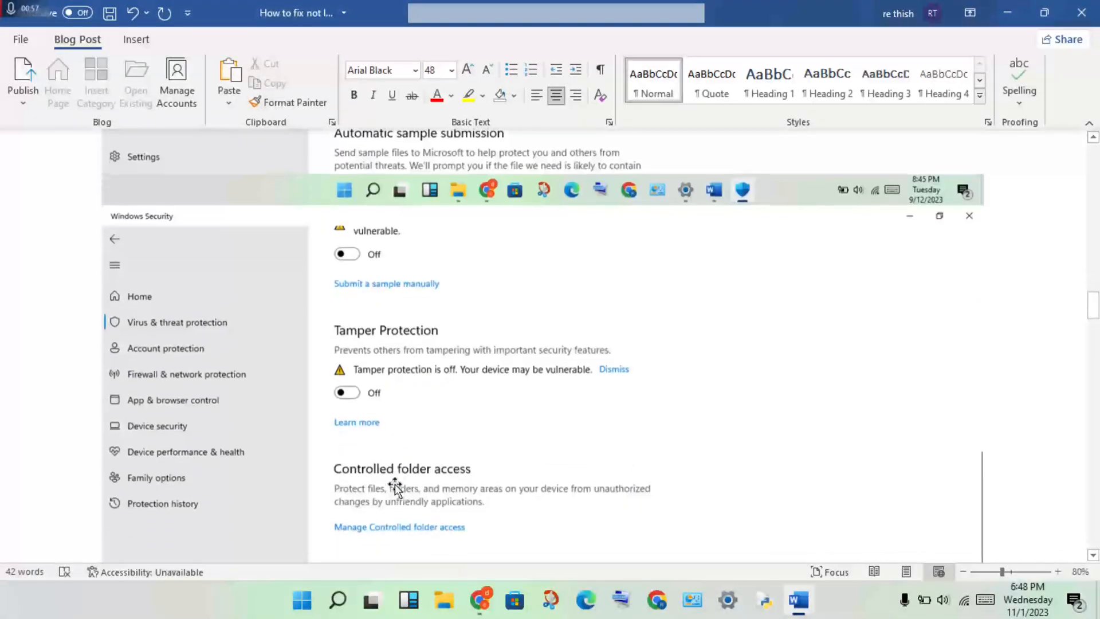
scroll("down", 3)
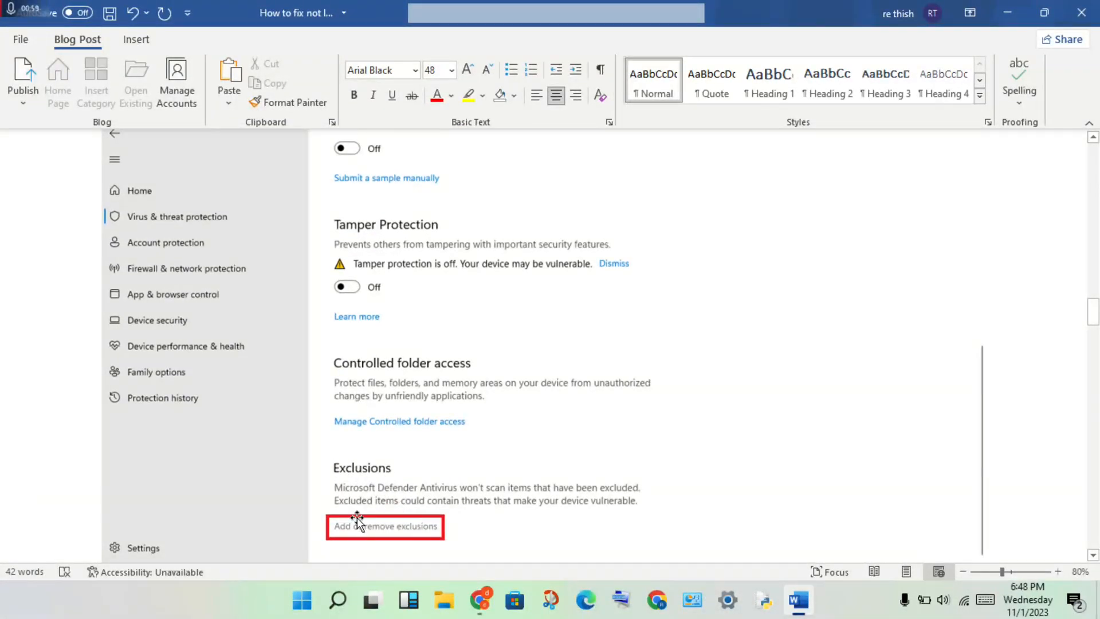
left_click(385, 526)
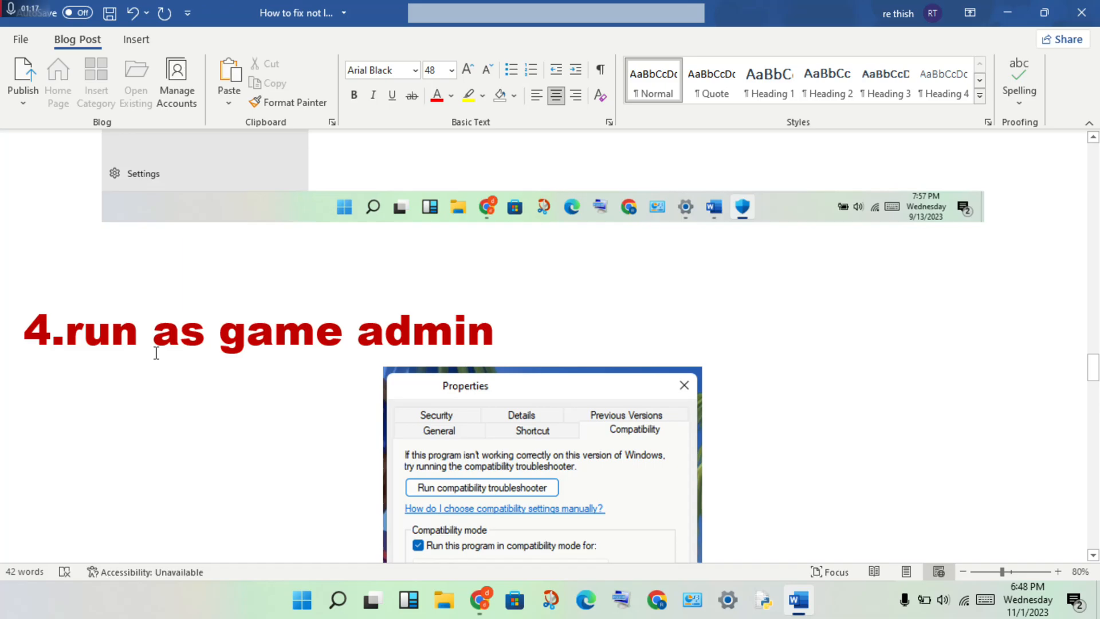
mouse_move(257, 388)
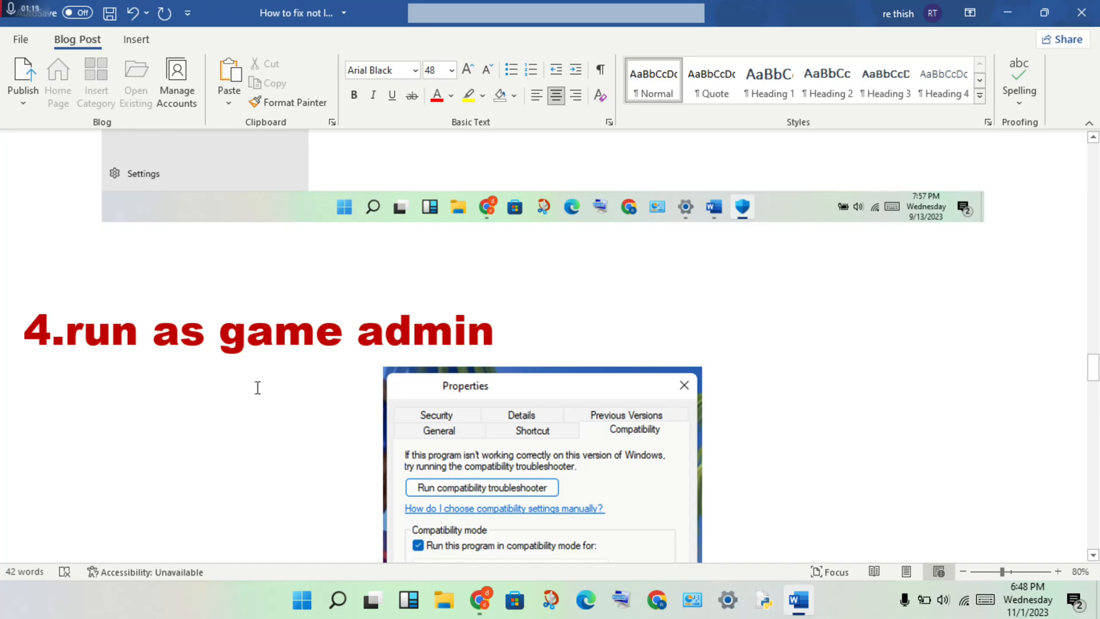
mouse_move(396, 412)
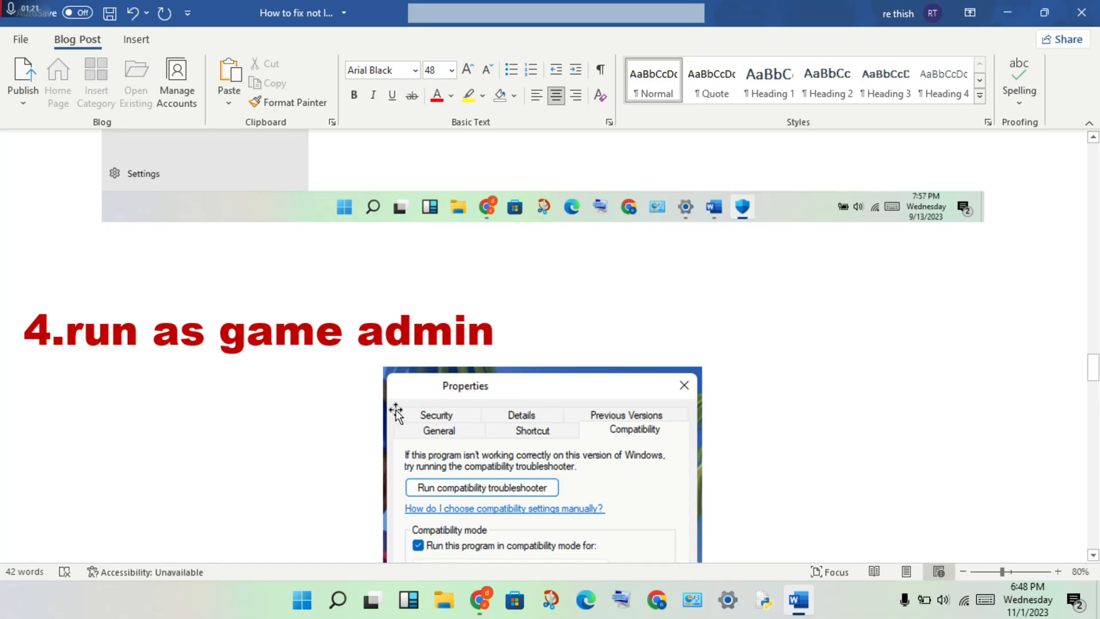
mouse_move(460, 391)
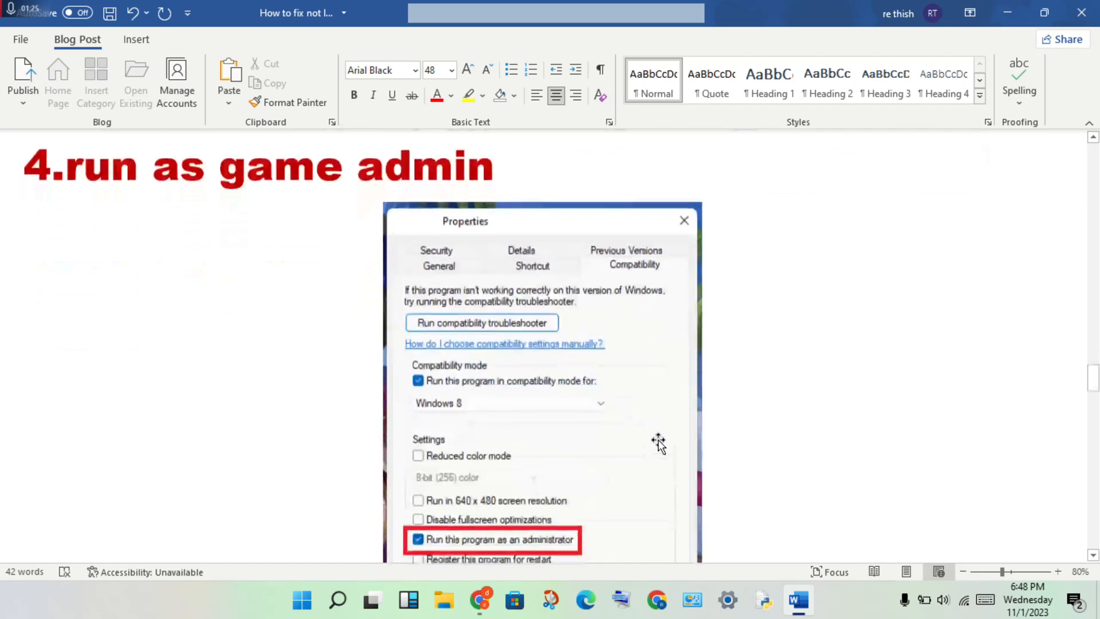
- Scroll to fix 4's Properties screenshot with the run-as-administrator checkbox
scroll("down", 3)
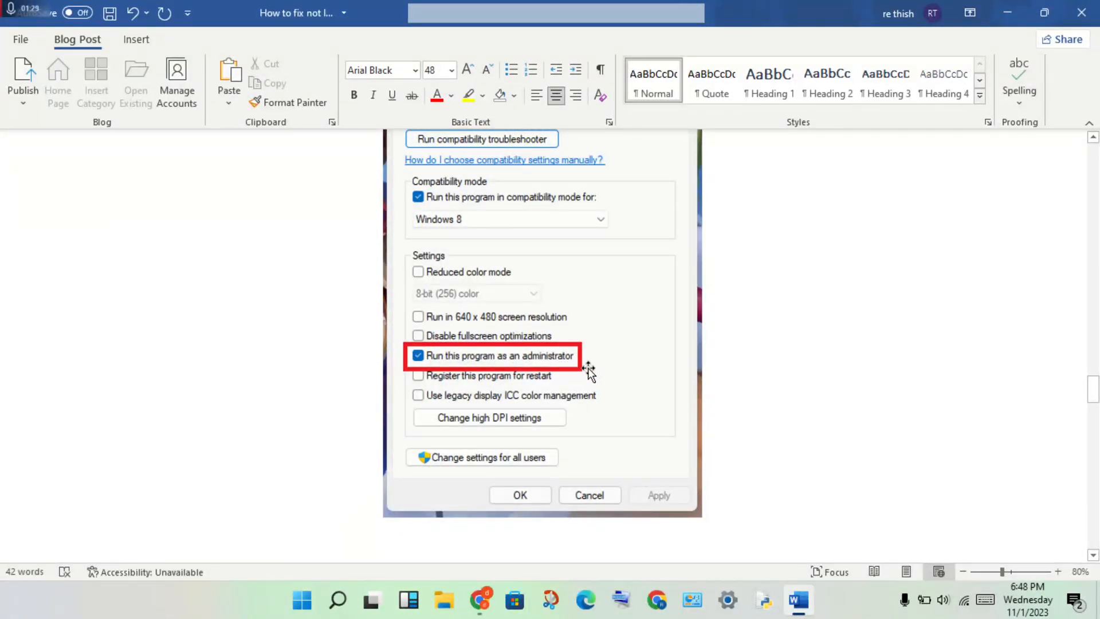
mouse_move(646, 500)
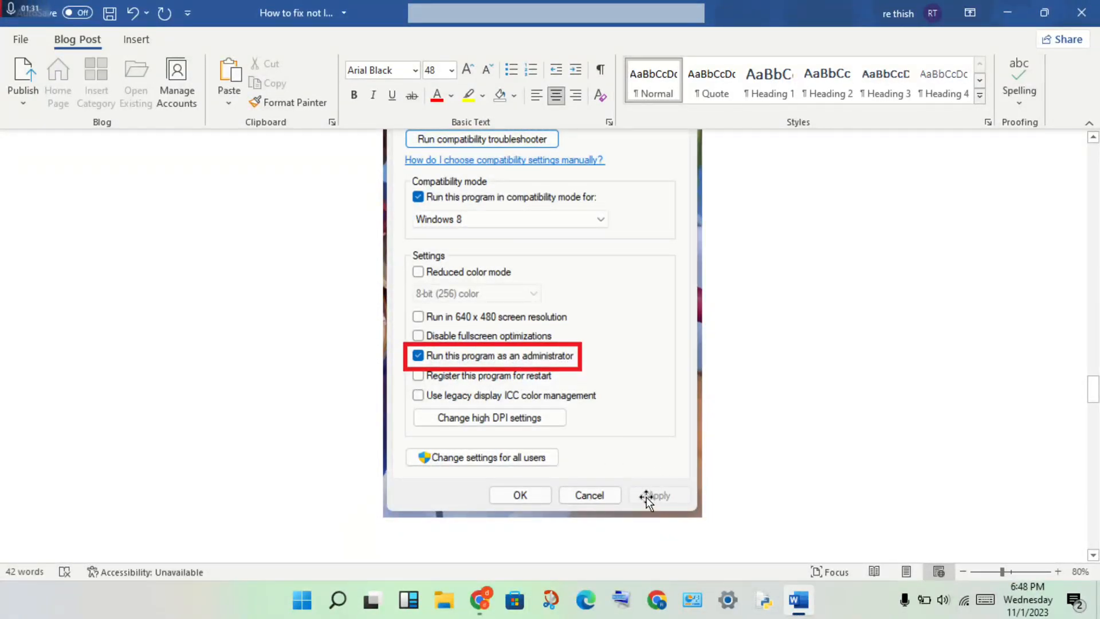
scroll("down", 3)
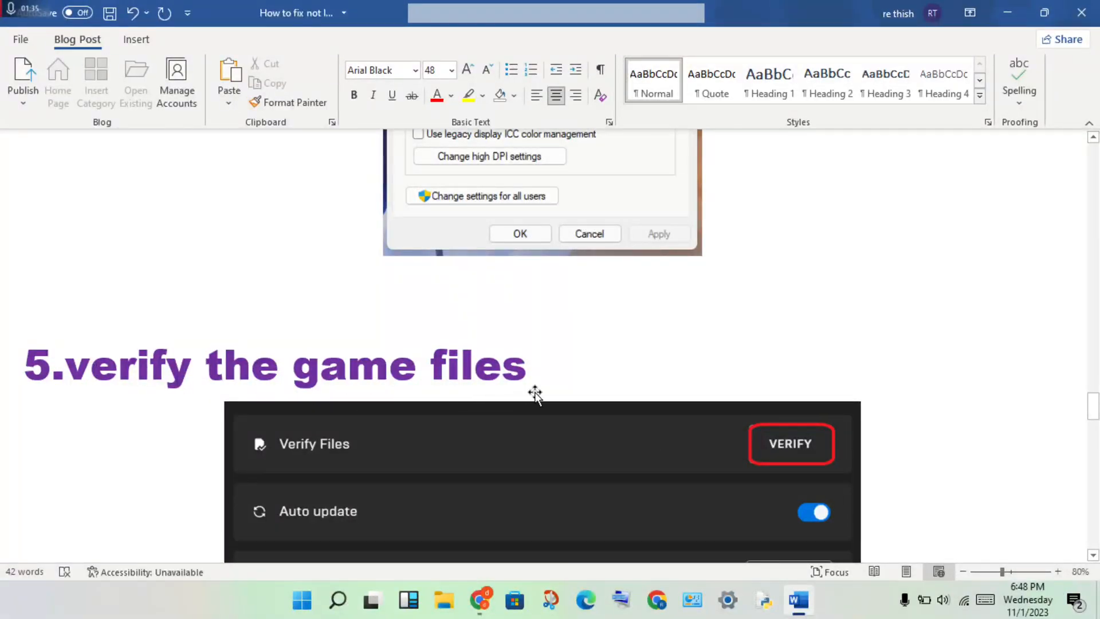
- Scroll to fix 5's Verify Files screenshot and the fix 6 heading
scroll("down", 3)
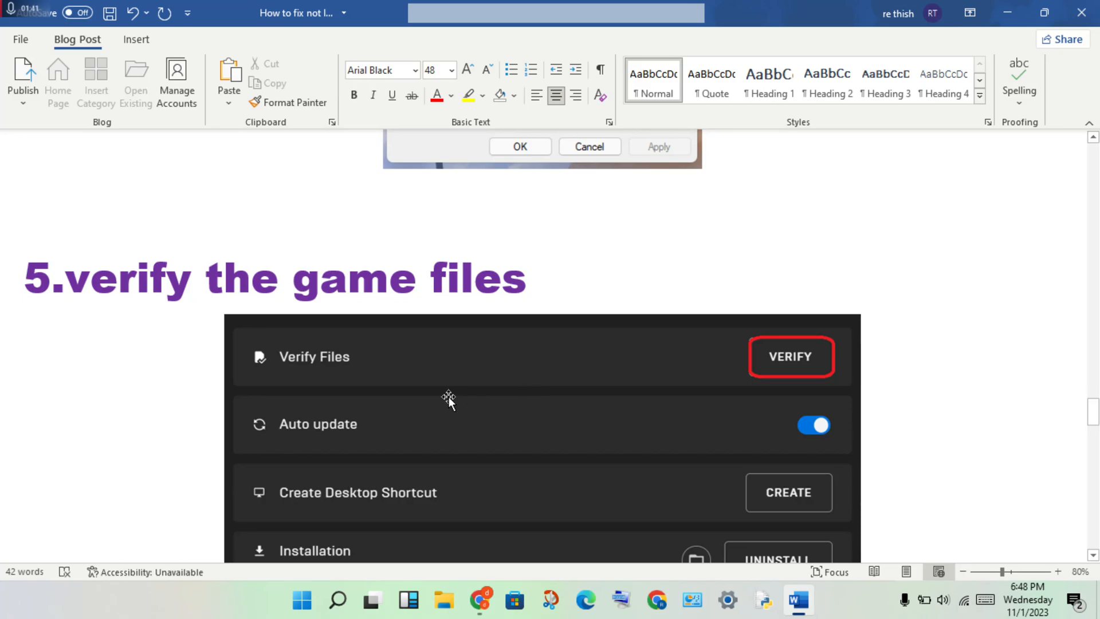
mouse_move(463, 342)
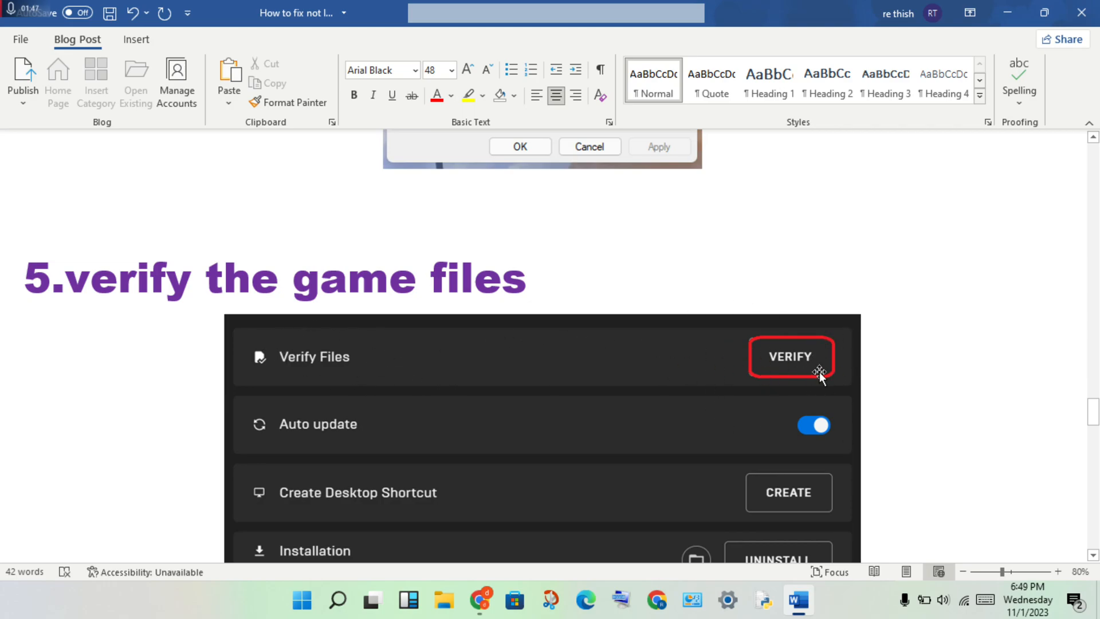
mouse_move(735, 354)
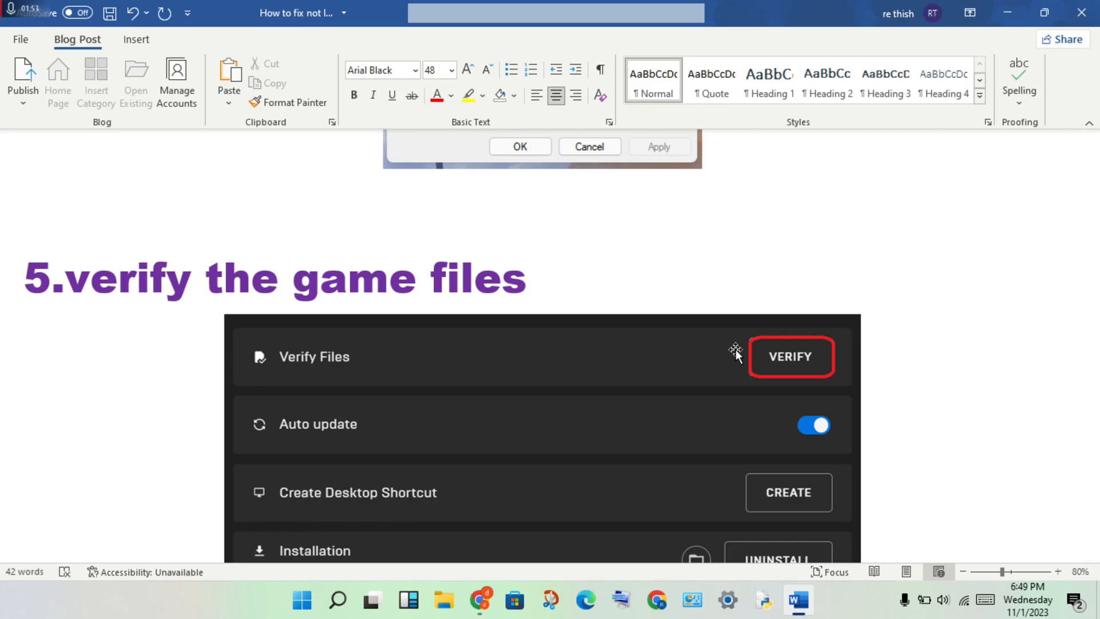
scroll("down", 3)
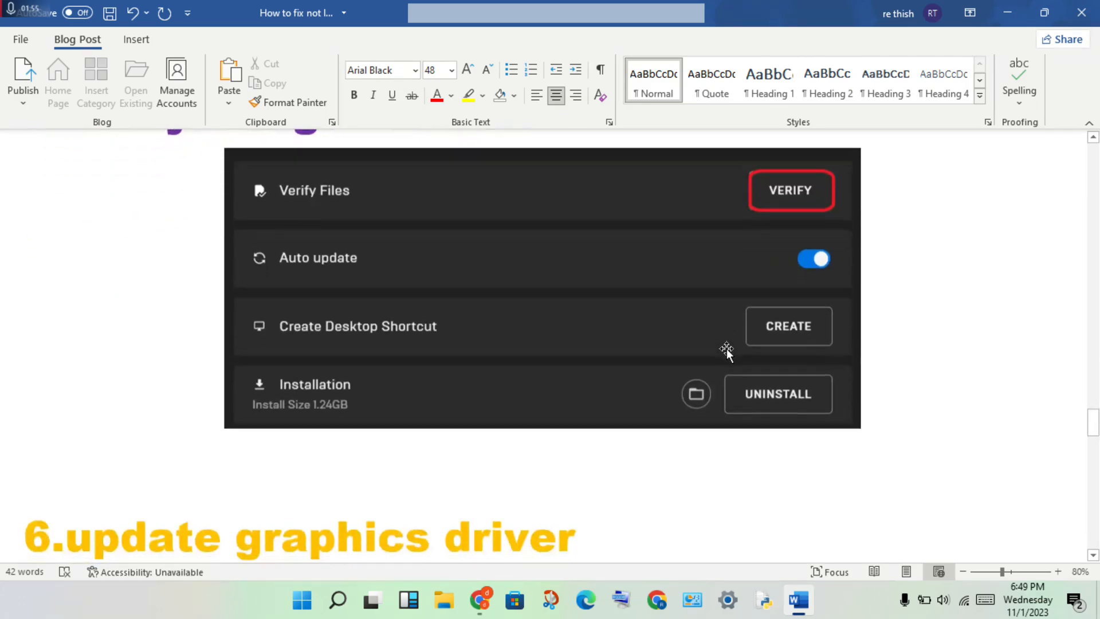
- Scroll past fix 6's Device Manager screenshots to fix 7's reinstall heading and image
scroll("down", 3)
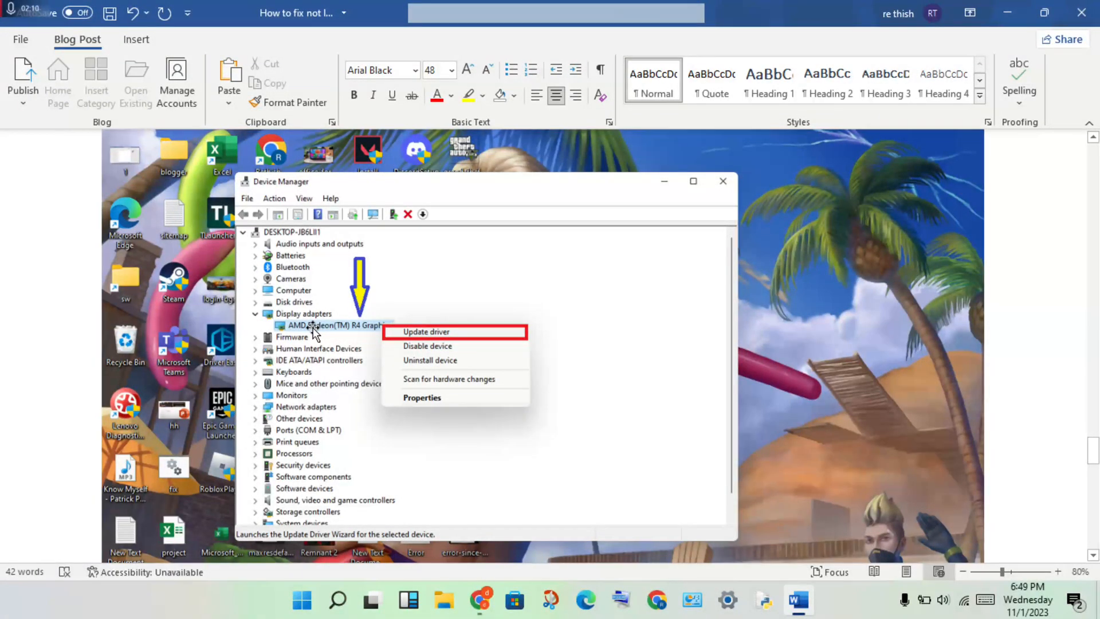
mouse_move(449, 332)
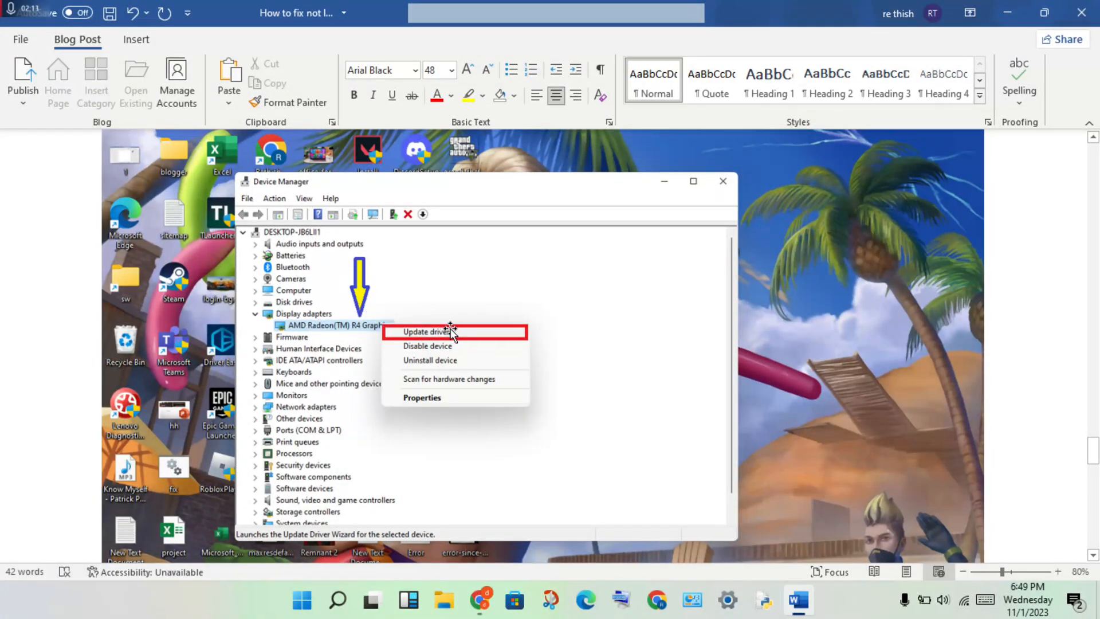
mouse_move(302, 337)
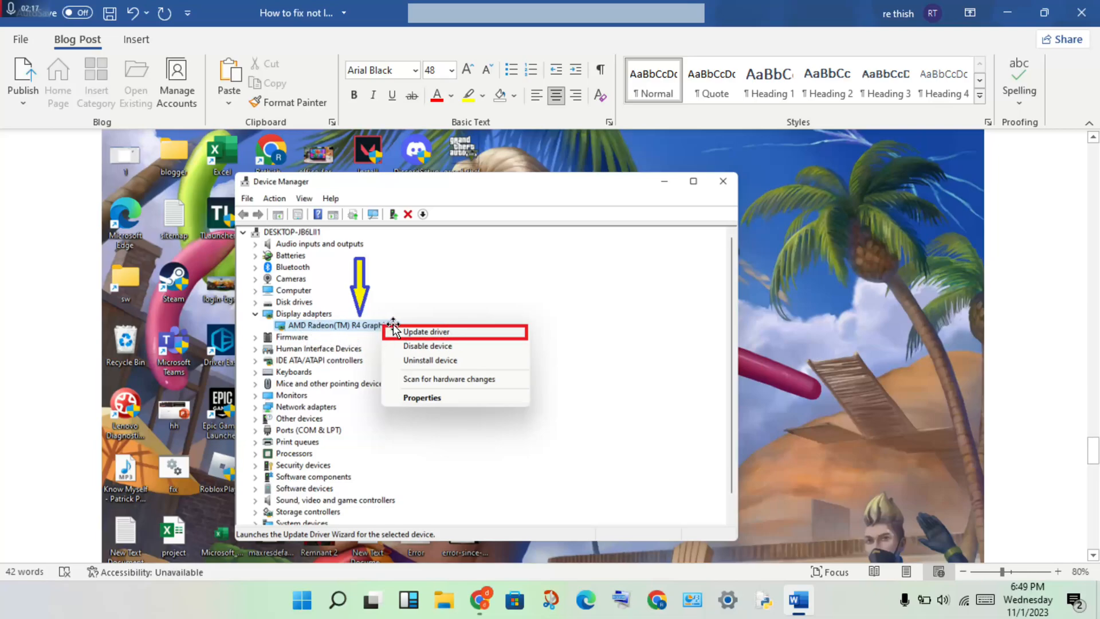
mouse_move(897, 403)
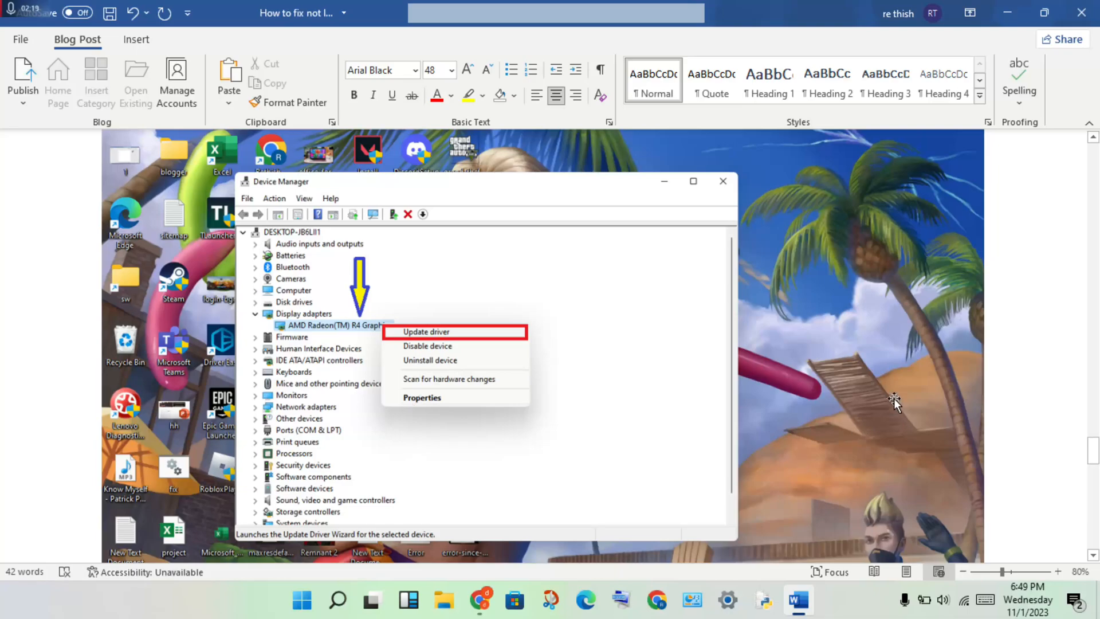
left_click(424, 331)
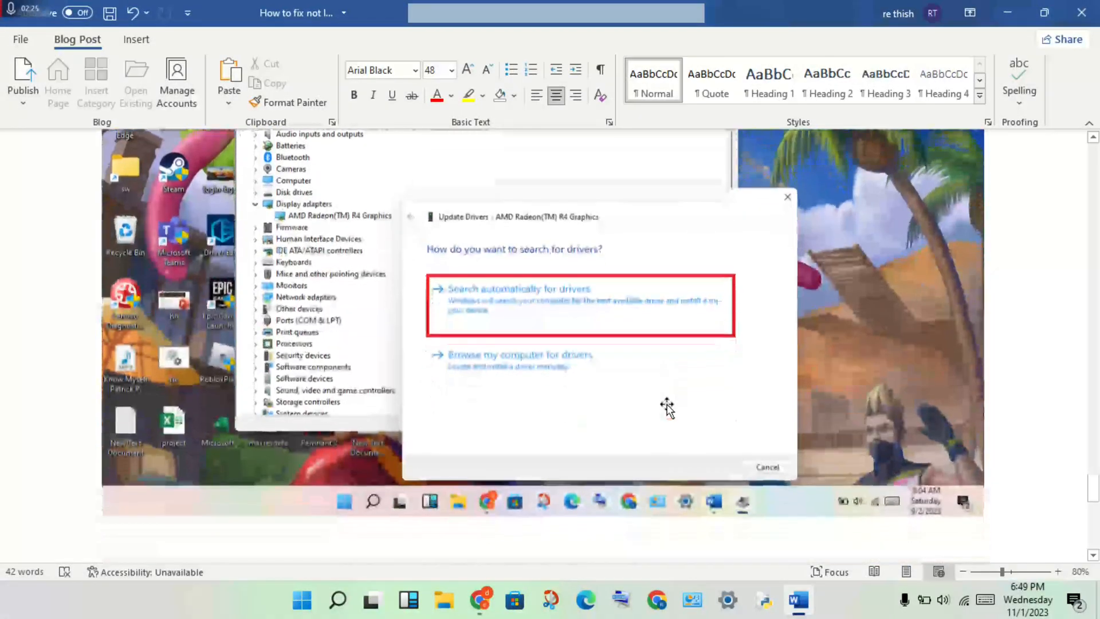
scroll("down", 3)
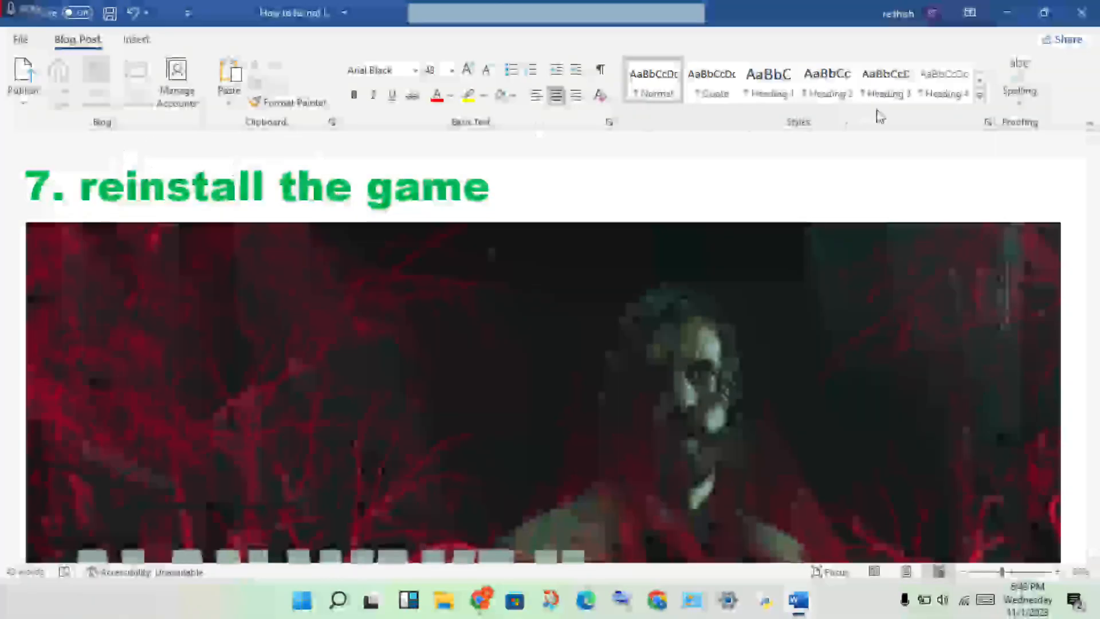
scroll("down", 3)
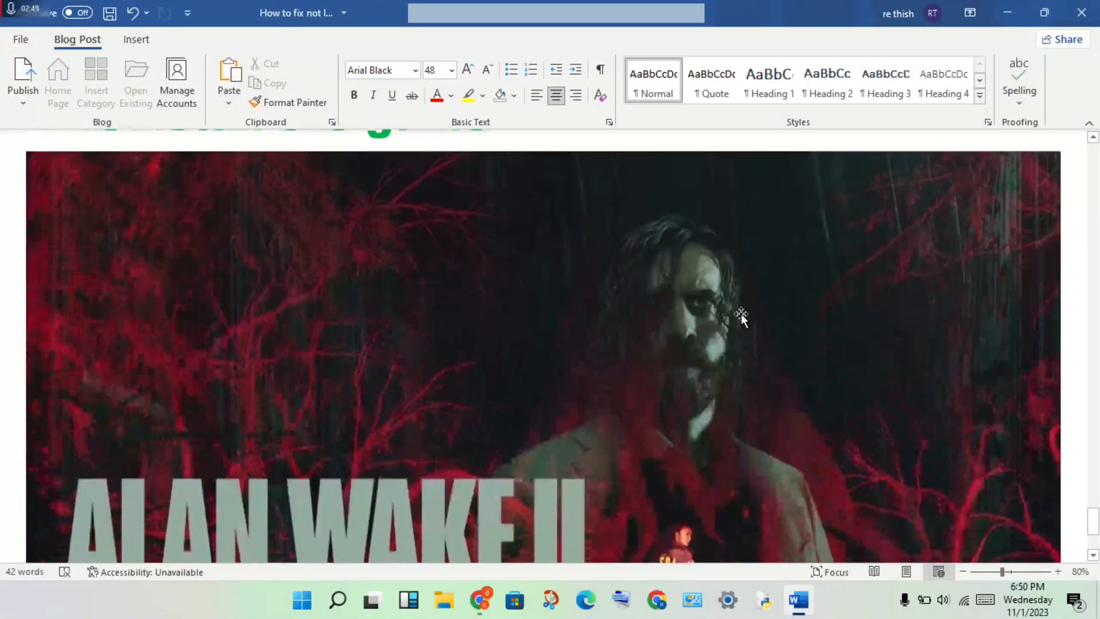